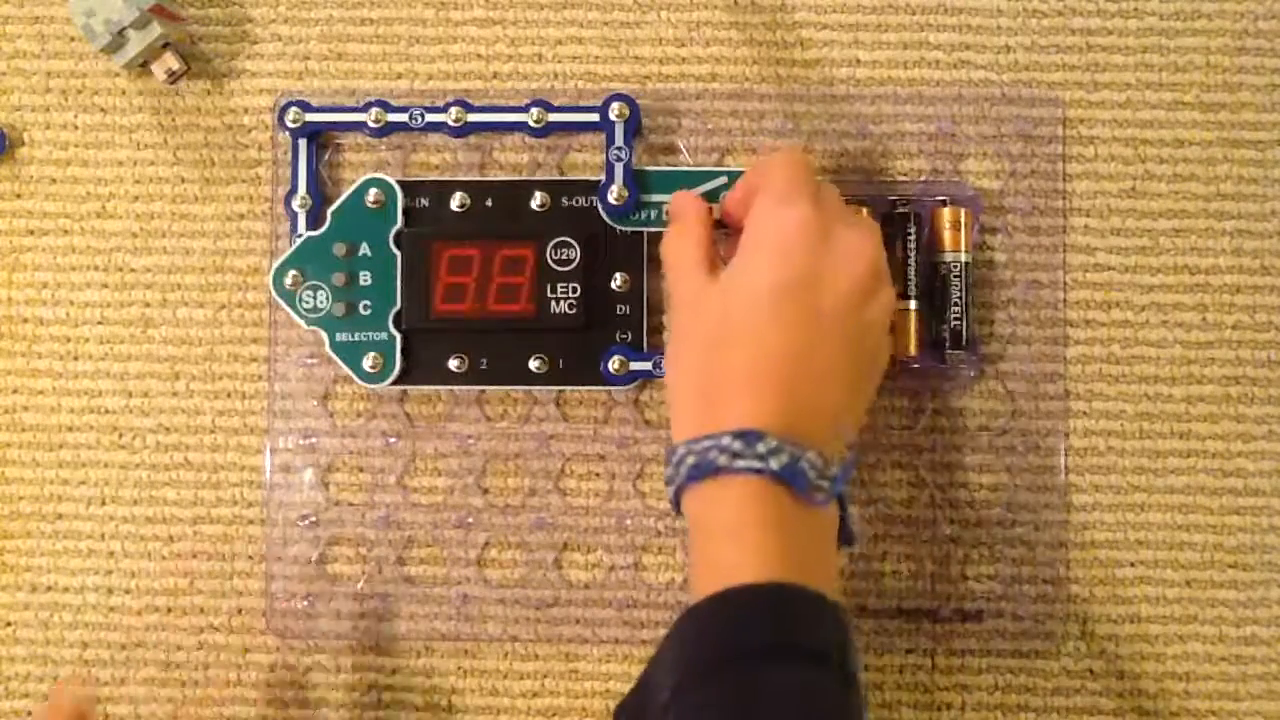
left_click(710, 204)
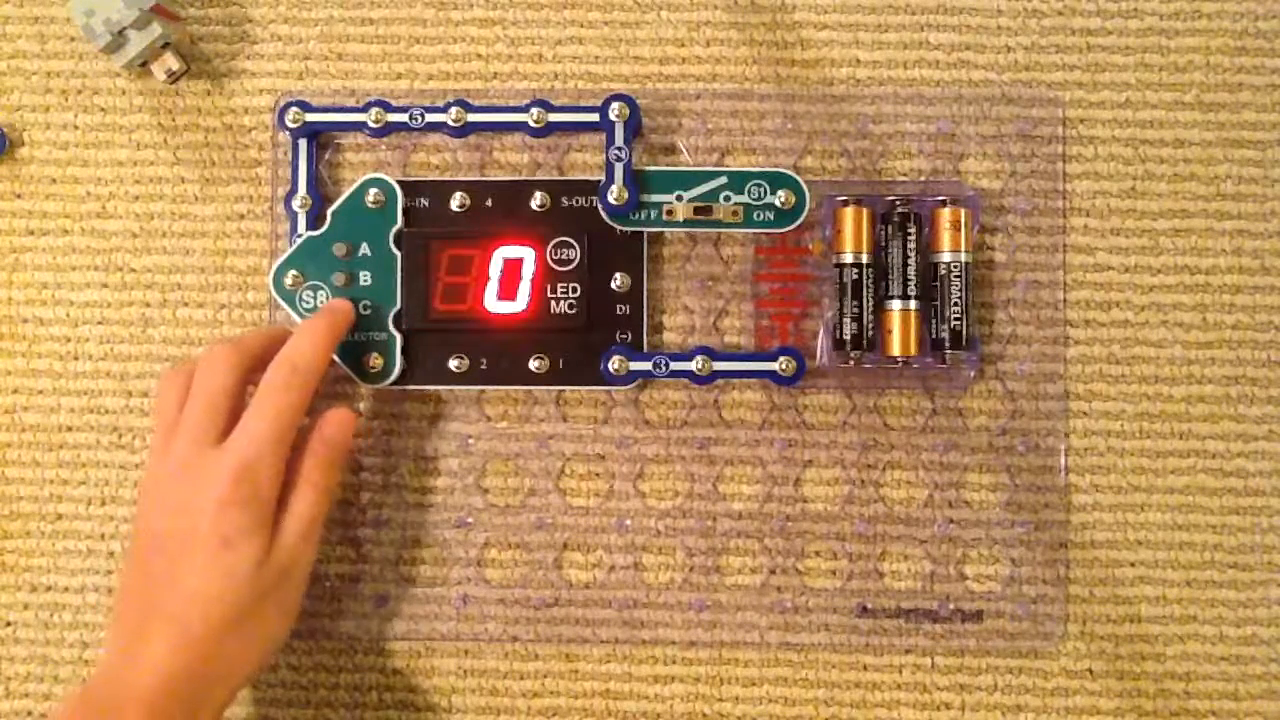
left_click(344, 304)
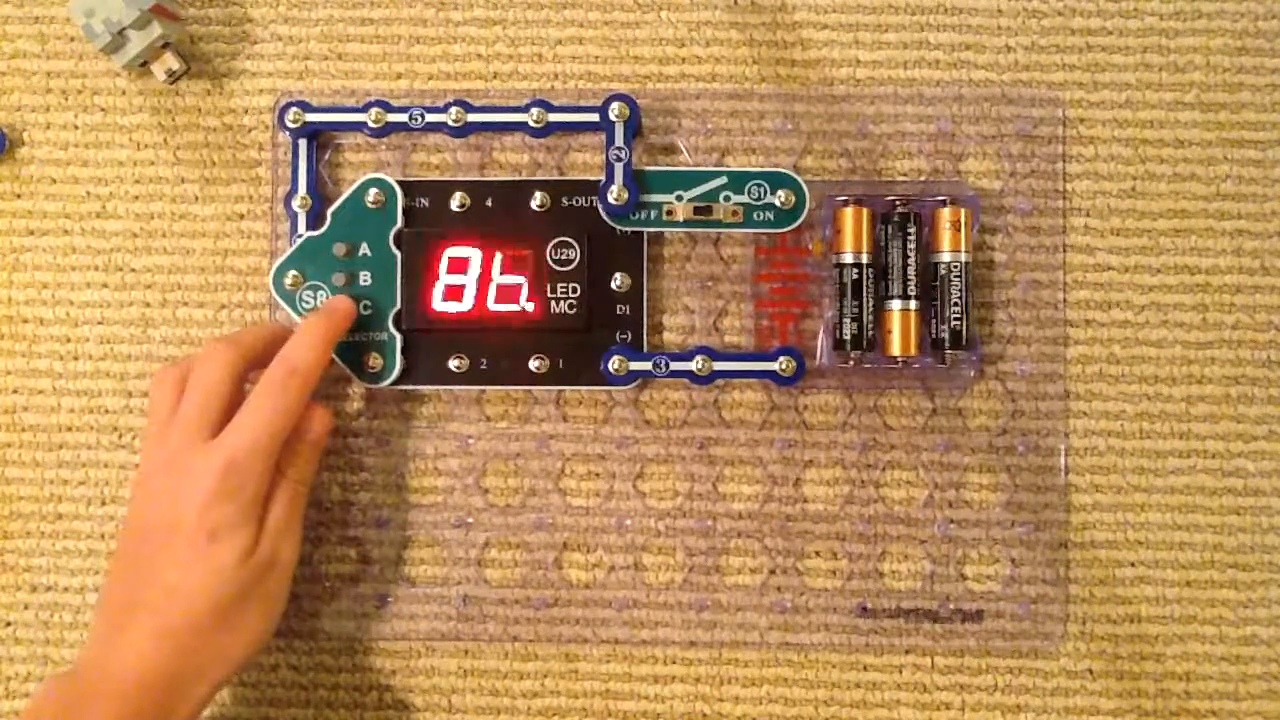
left_click(330, 300)
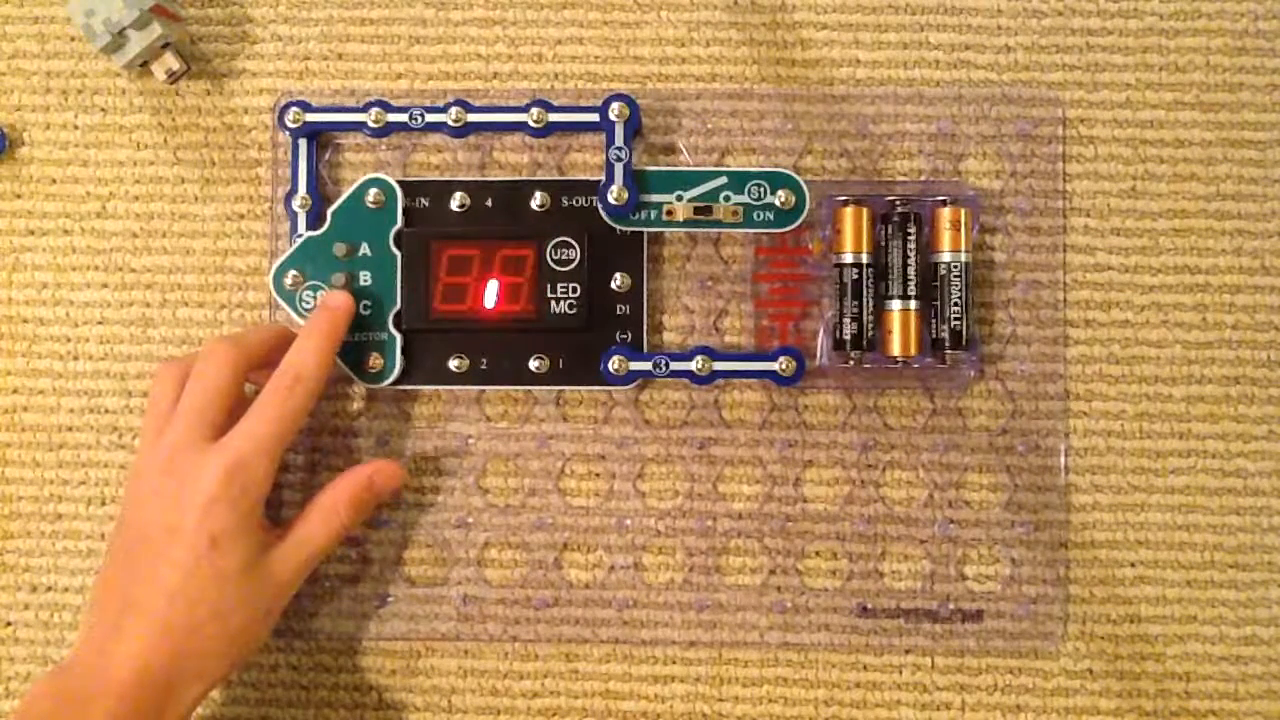
left_click(340, 290)
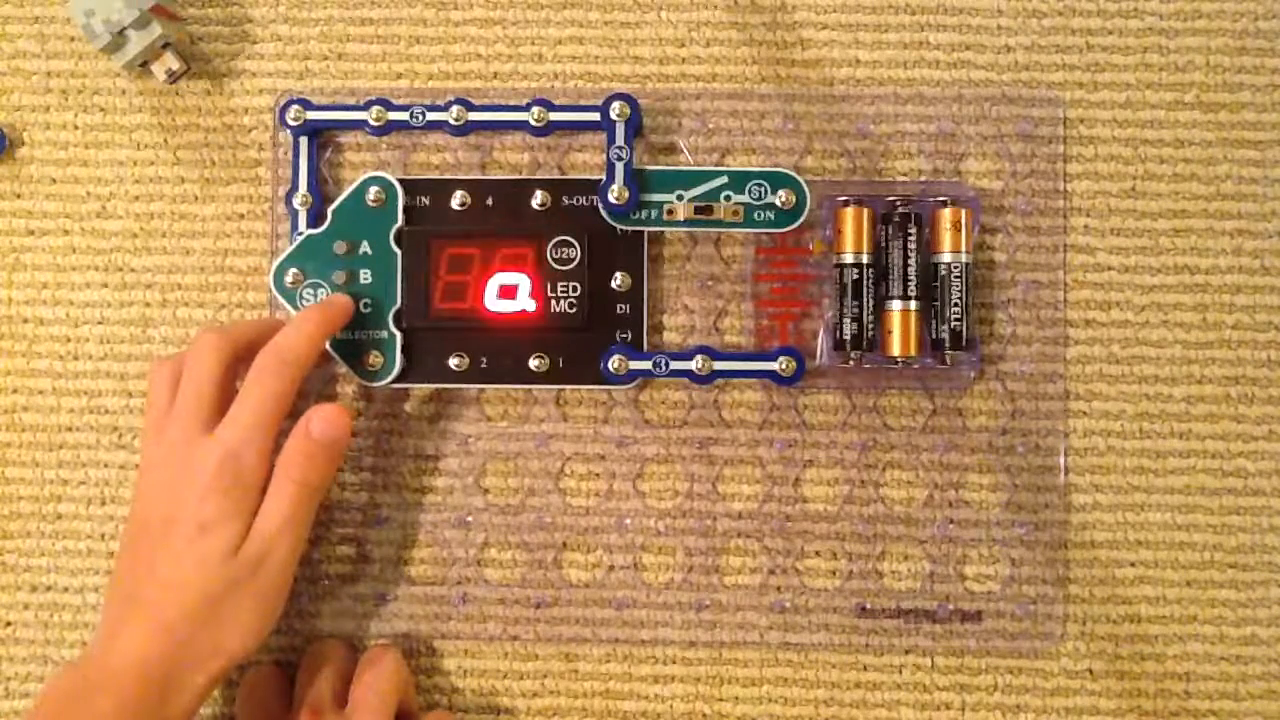
left_click(340, 300)
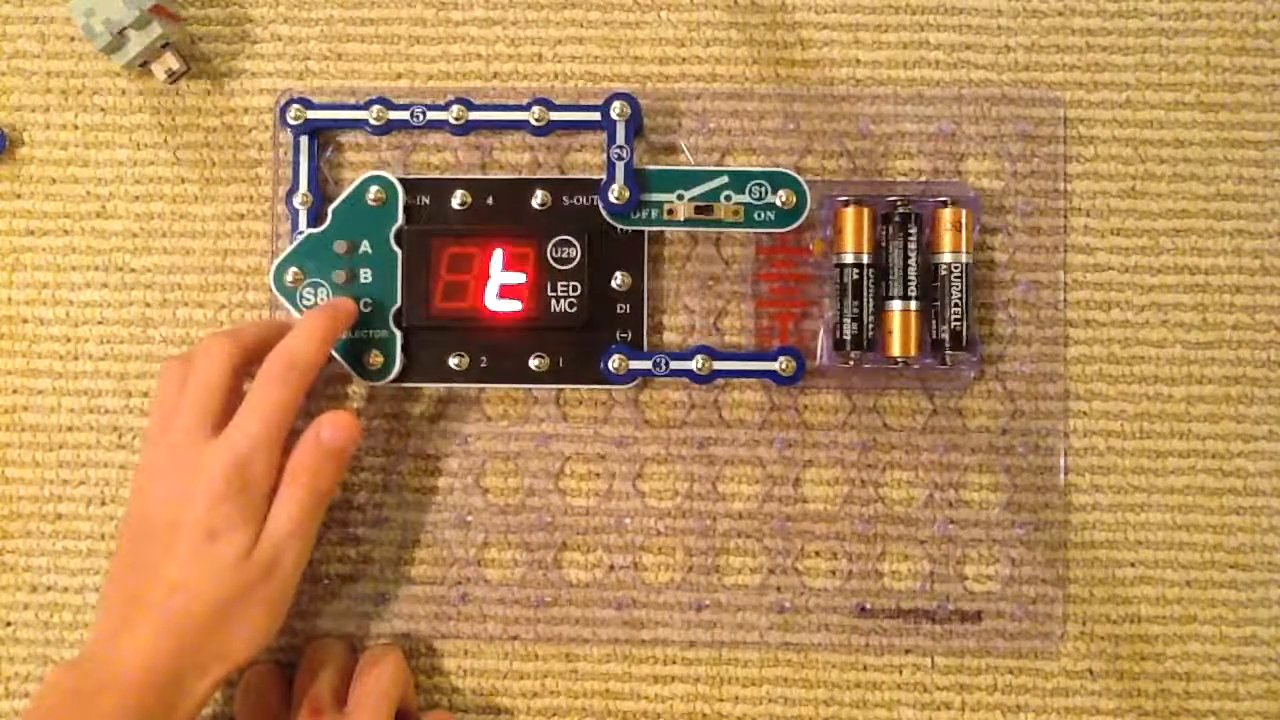